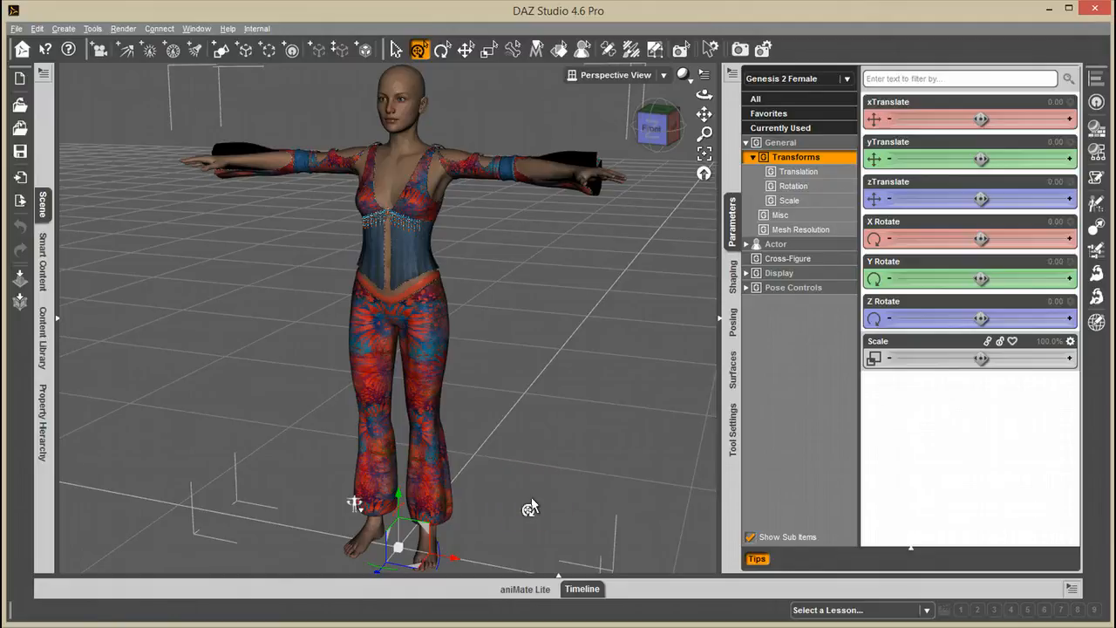
pyautogui.moveTo(457, 226)
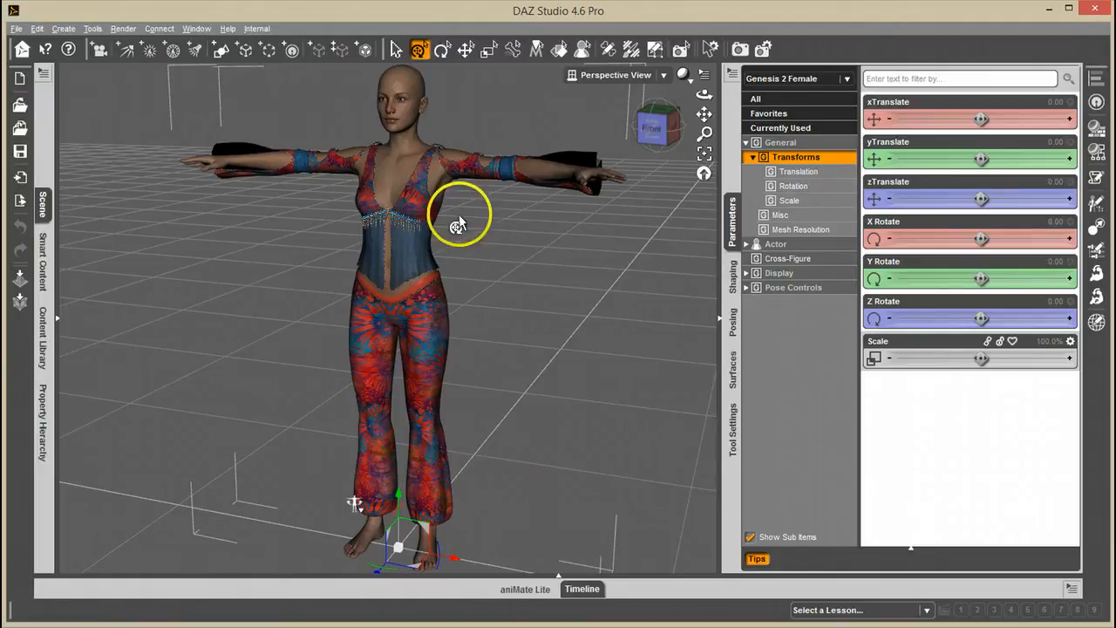
# Show the DAZ Studio version and credits information from Help, then dismiss it
pyautogui.click(226, 28)
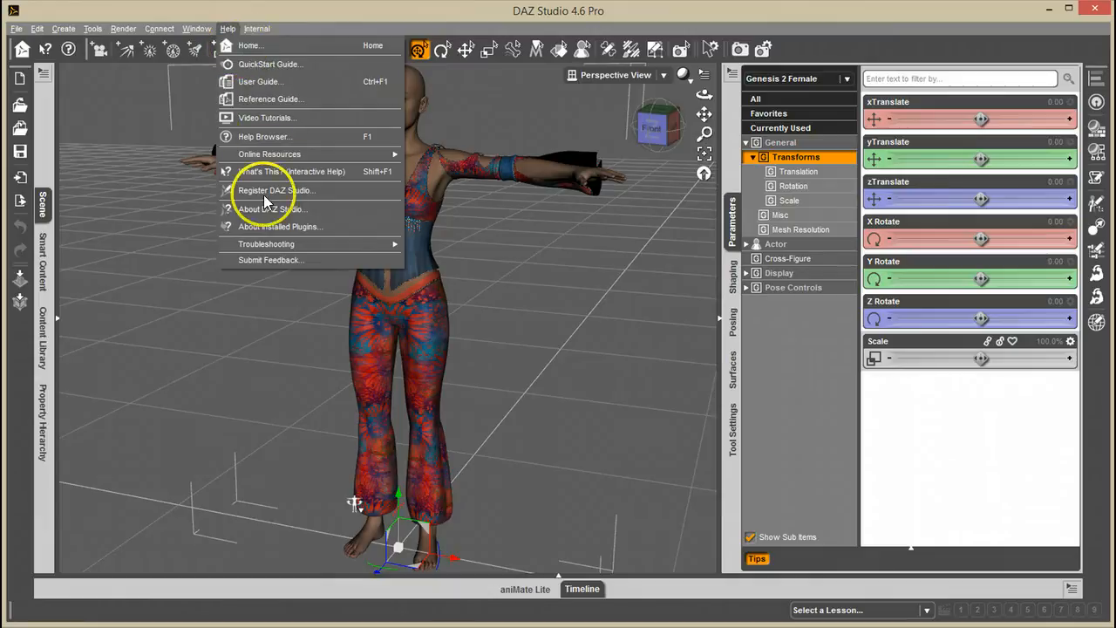
pyautogui.click(270, 209)
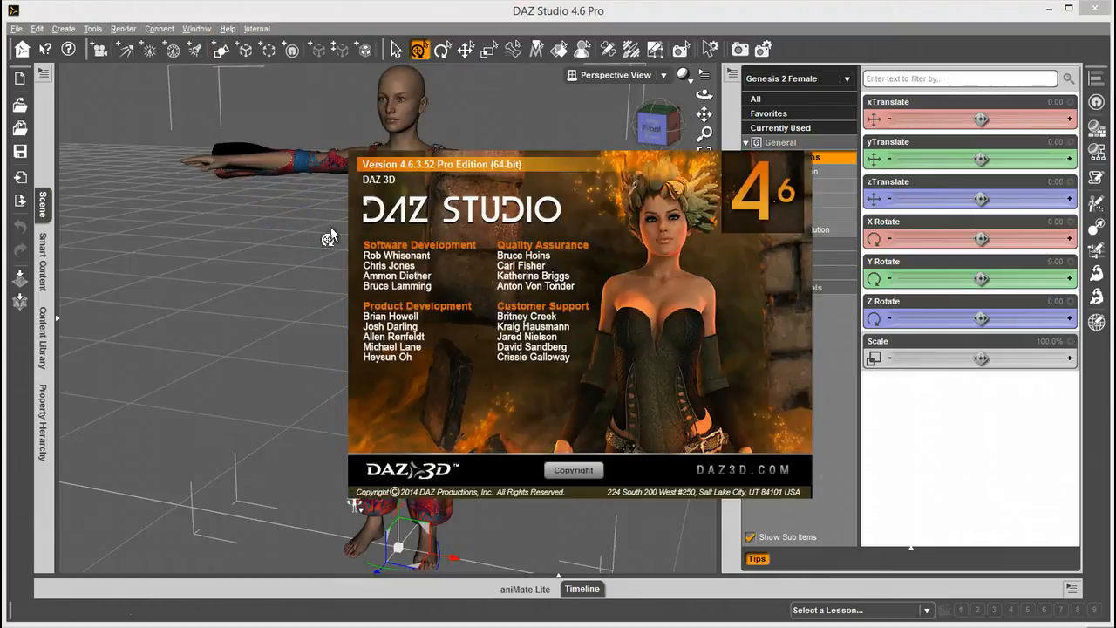
pyautogui.moveTo(332, 237)
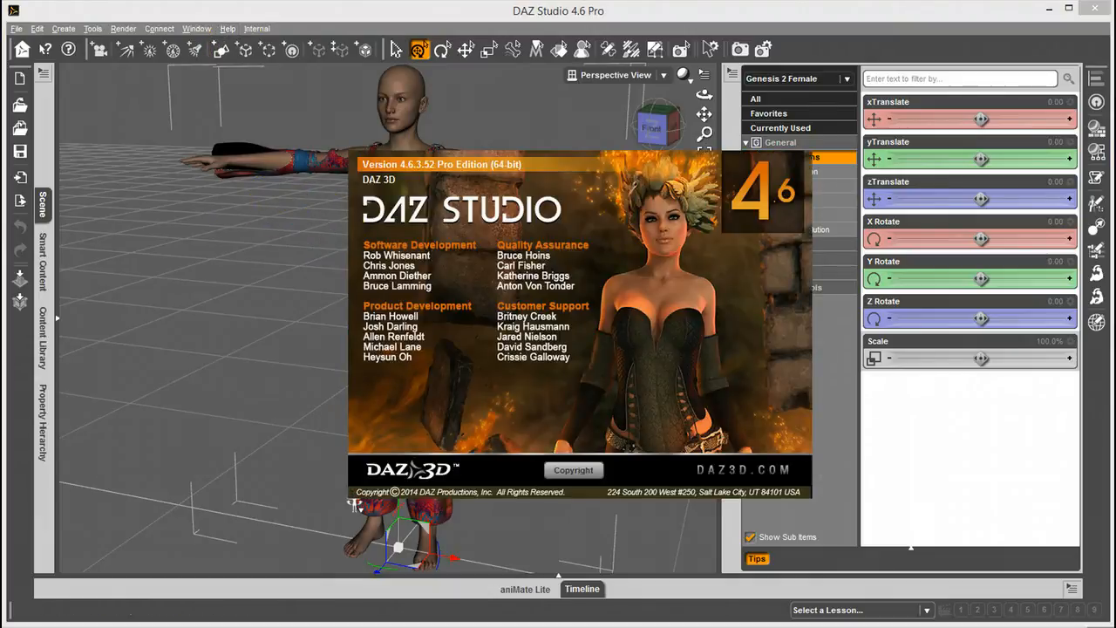
pyautogui.click(583, 469)
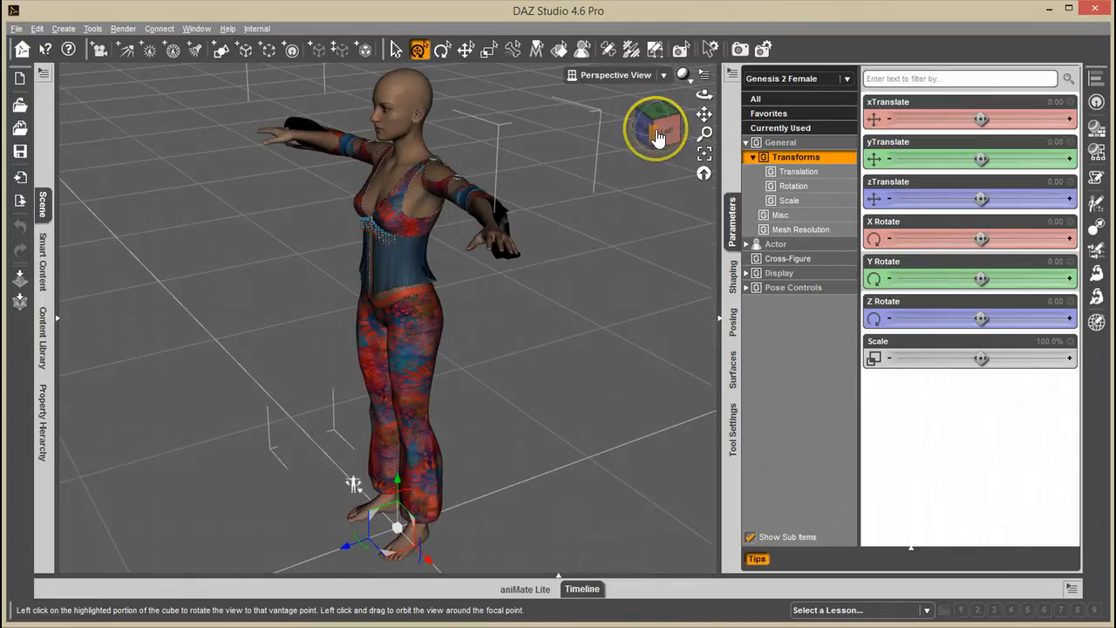
pyautogui.moveTo(656, 131)
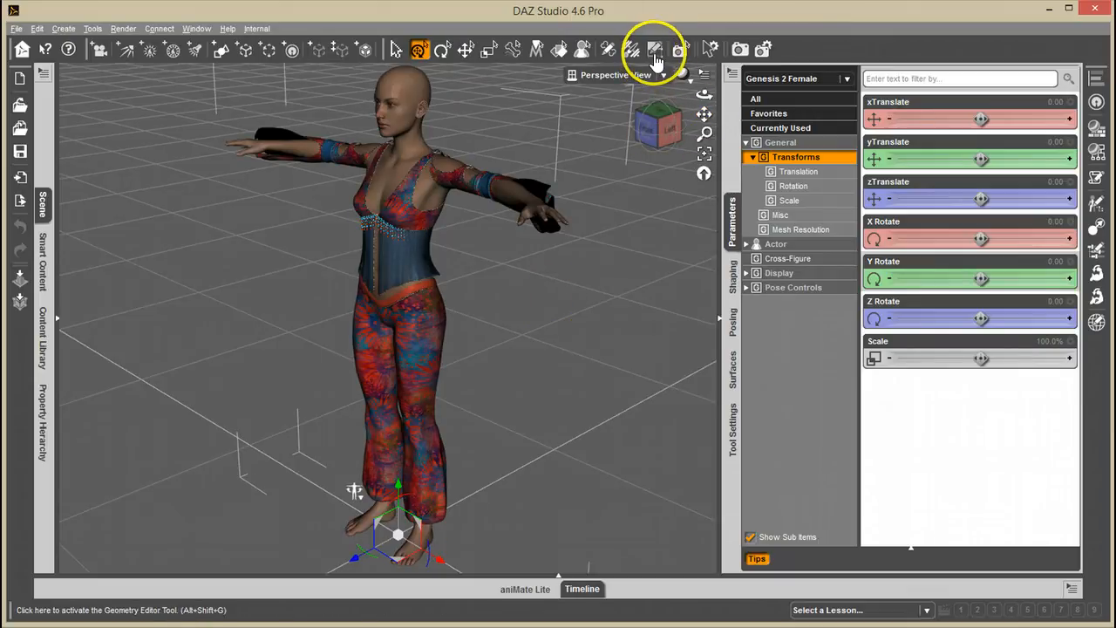
pyautogui.moveTo(655, 48)
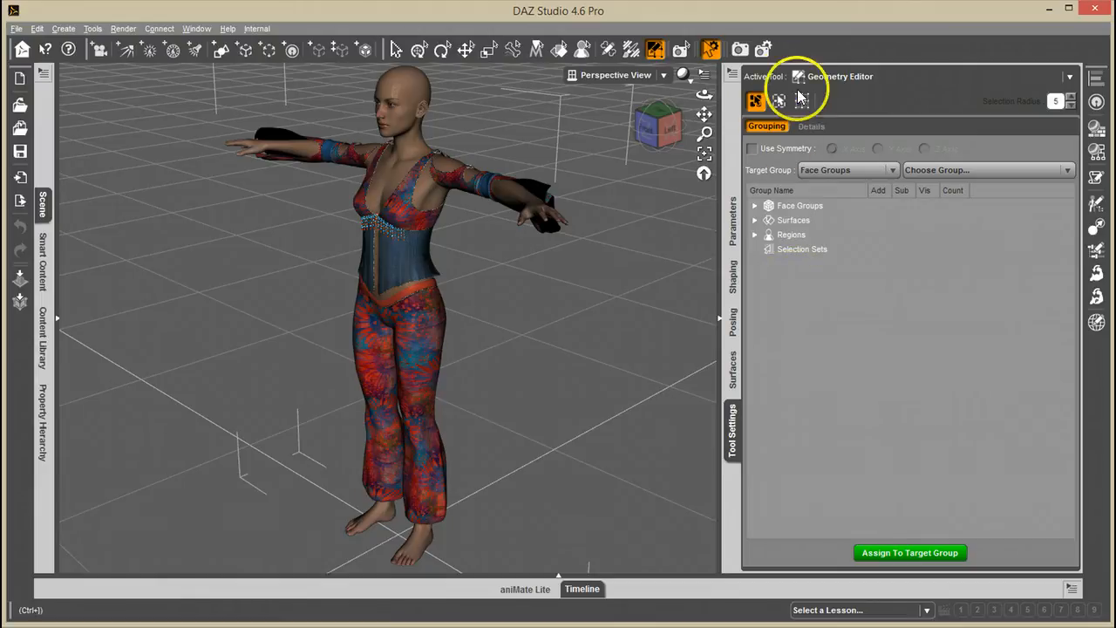
# Activate the Geometry Editor tool so its Grouping options appear
pyautogui.click(801, 99)
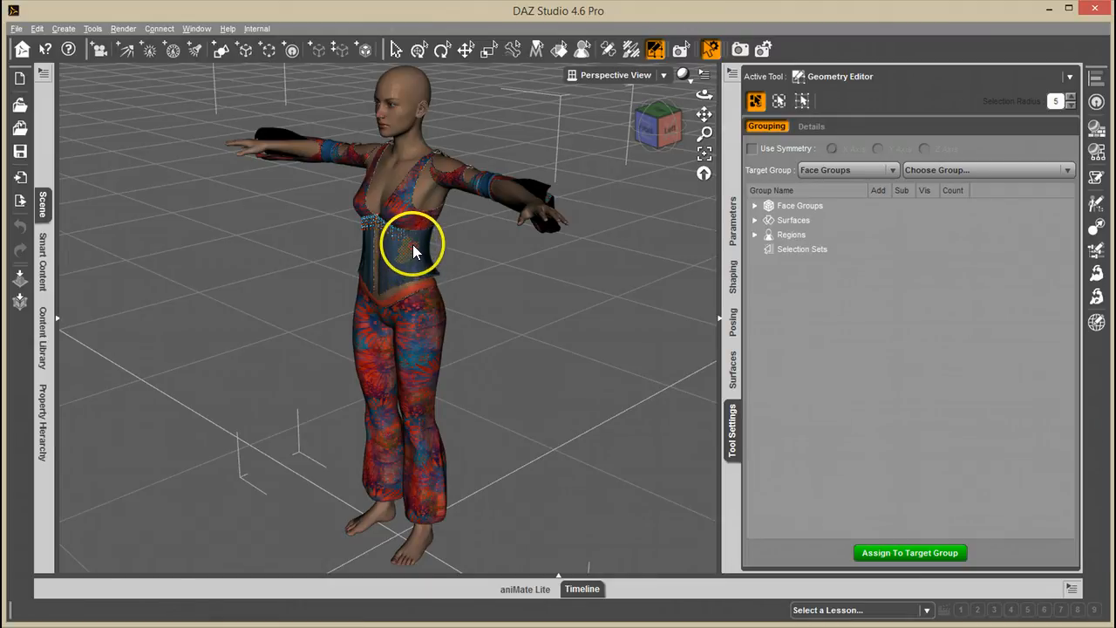
pyautogui.moveTo(510, 254)
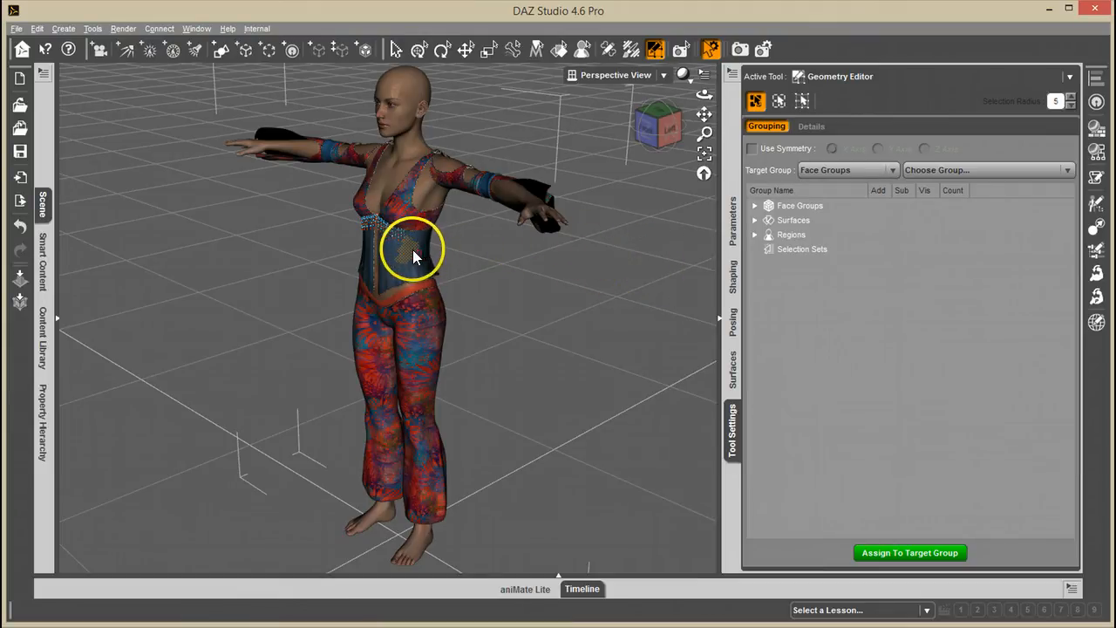
# Bring up geometry selection options on the figure and on the shirt front
pyautogui.rightClick(419, 252)
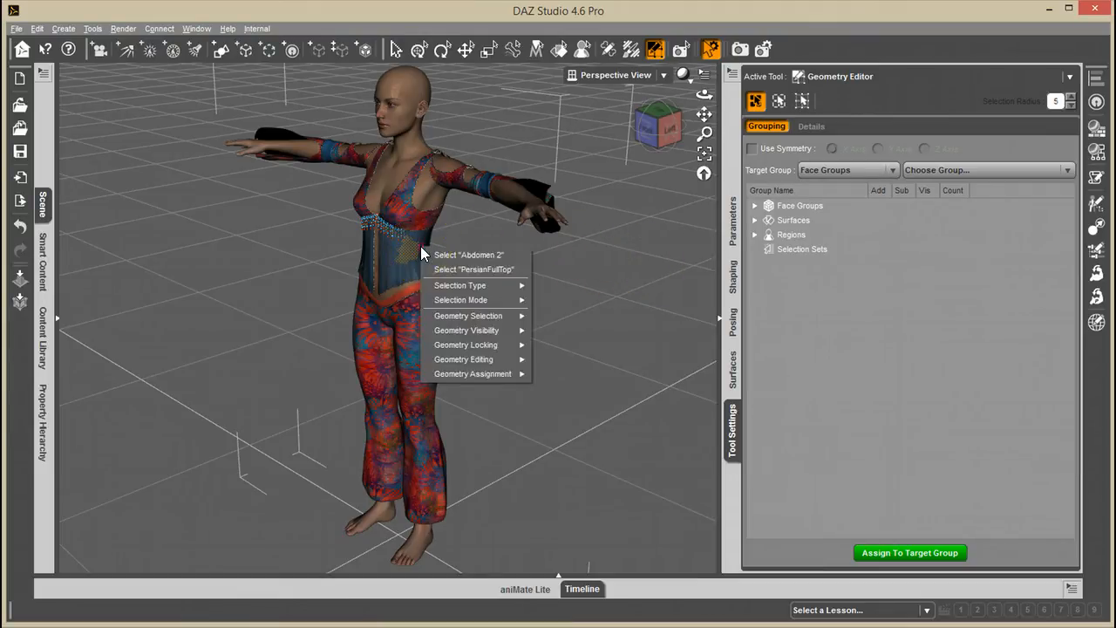
pyautogui.moveTo(468, 315)
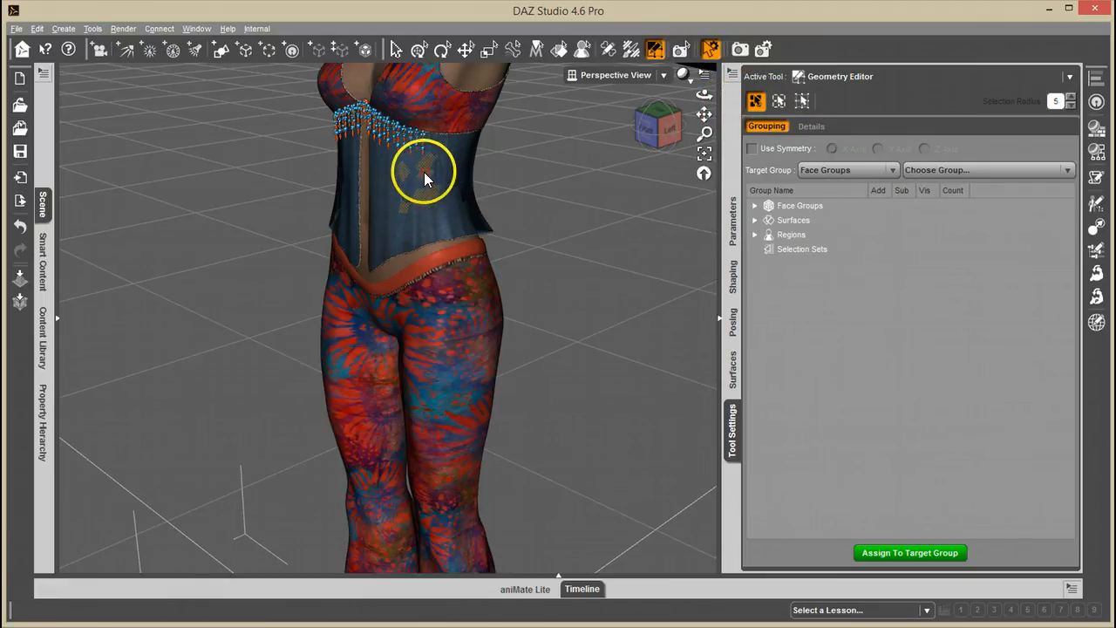
pyautogui.rightClick(426, 173)
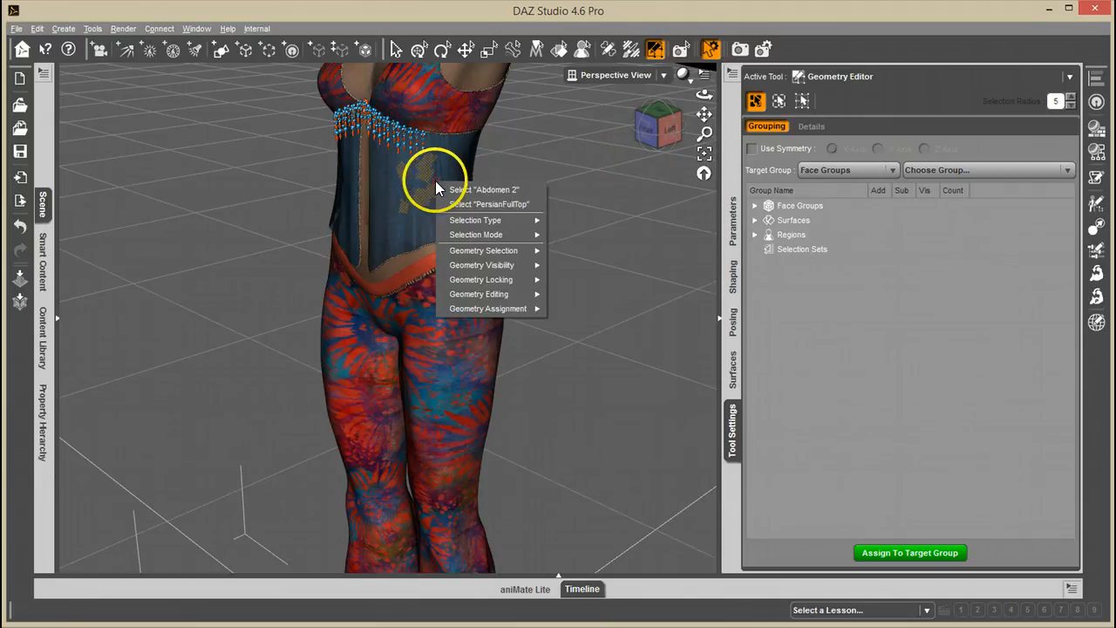
pyautogui.moveTo(481, 265)
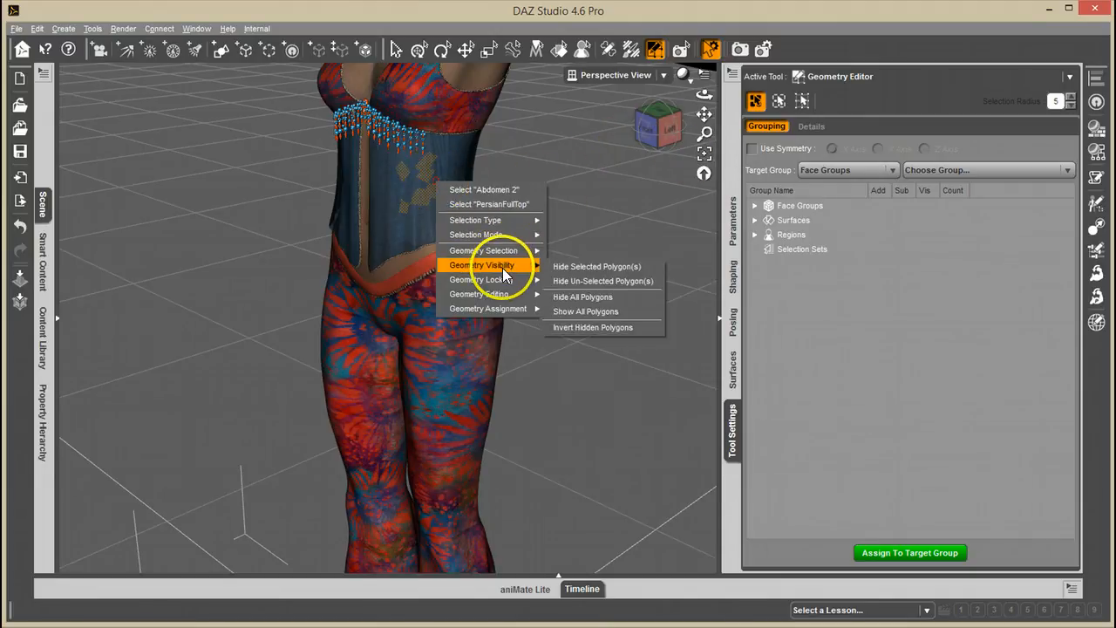
pyautogui.moveTo(484, 251)
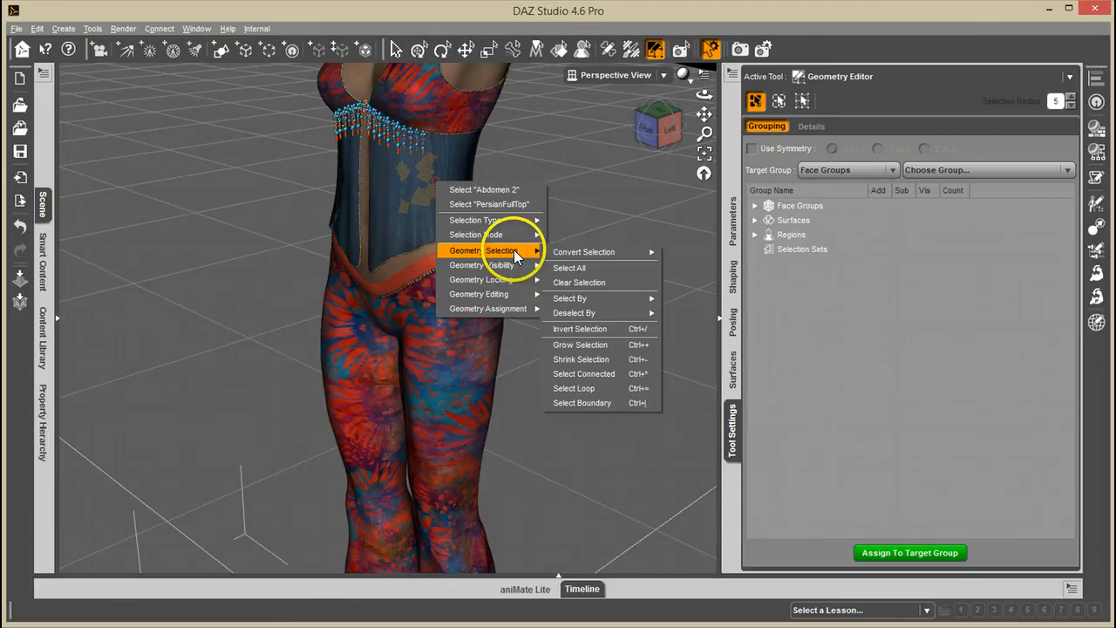
pyautogui.moveTo(582, 251)
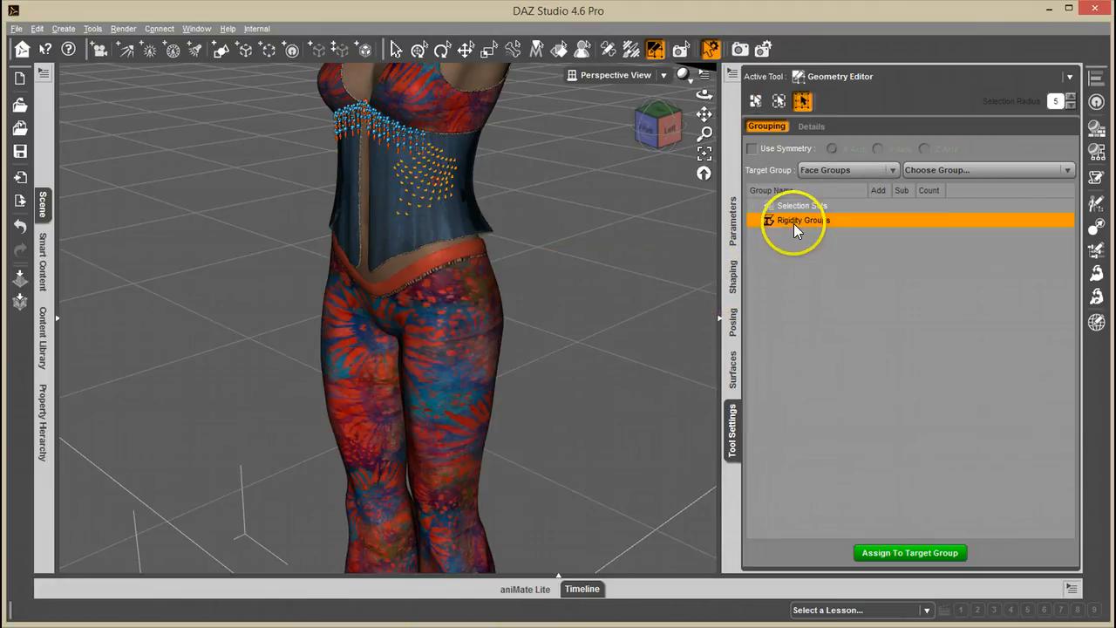
# Create rigidity group 'test' from the selected shirt points and show its 72 participants
pyautogui.rightClick(799, 220)
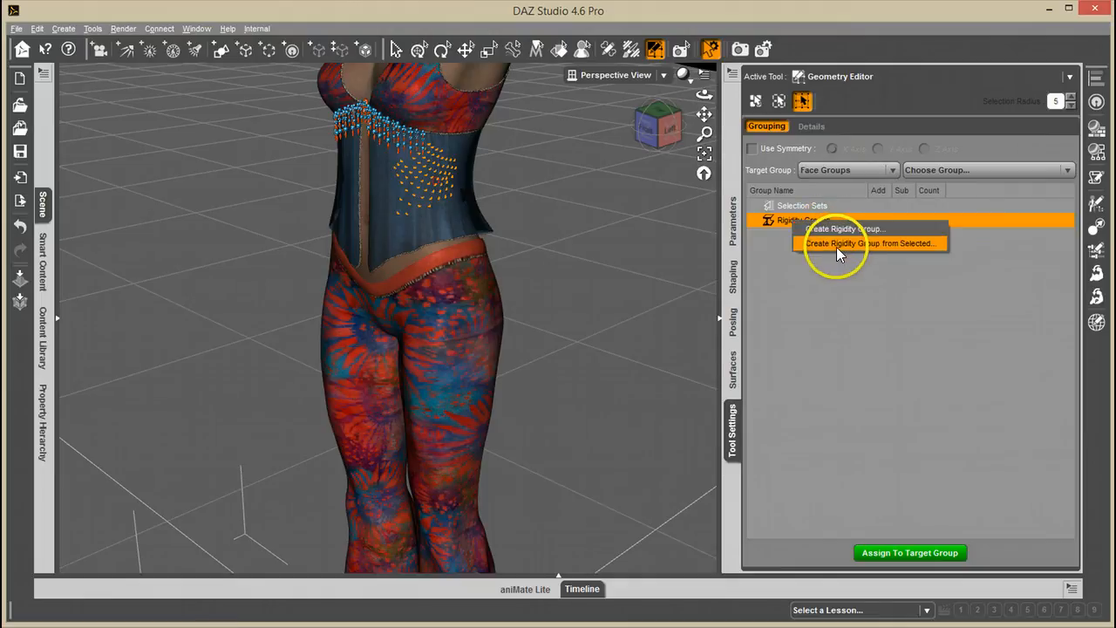
pyautogui.click(844, 228)
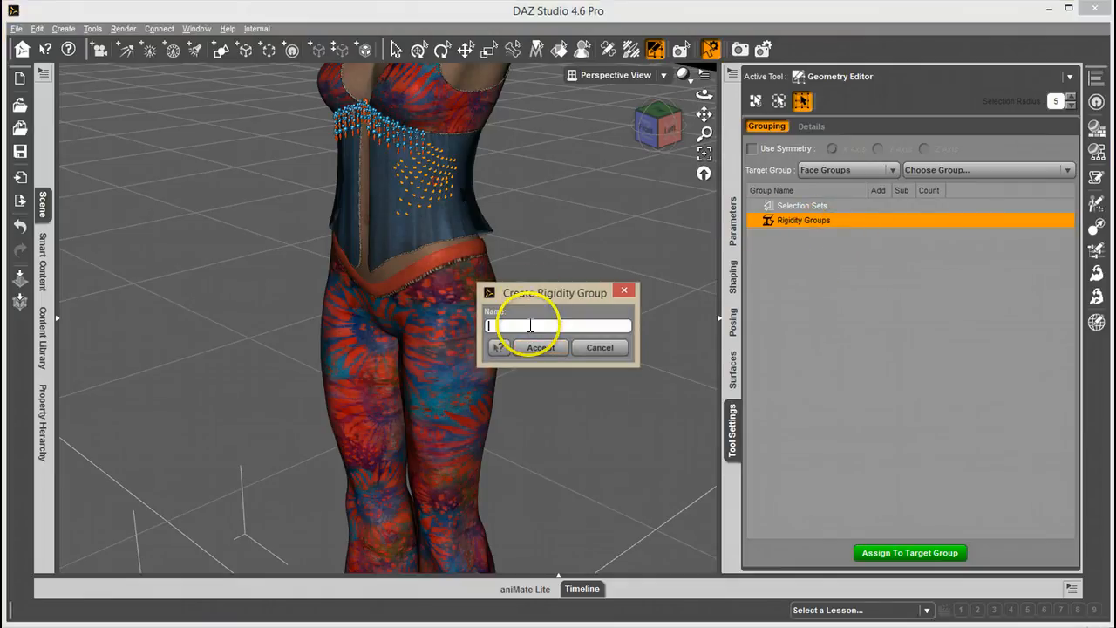
pyautogui.click(540, 347)
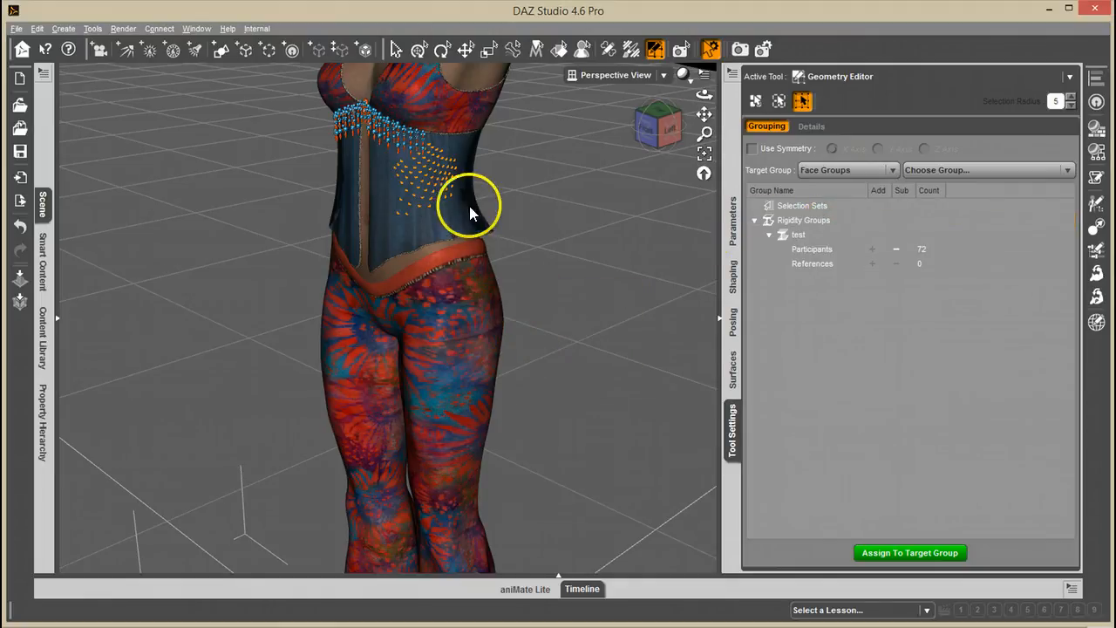
pyautogui.click(812, 247)
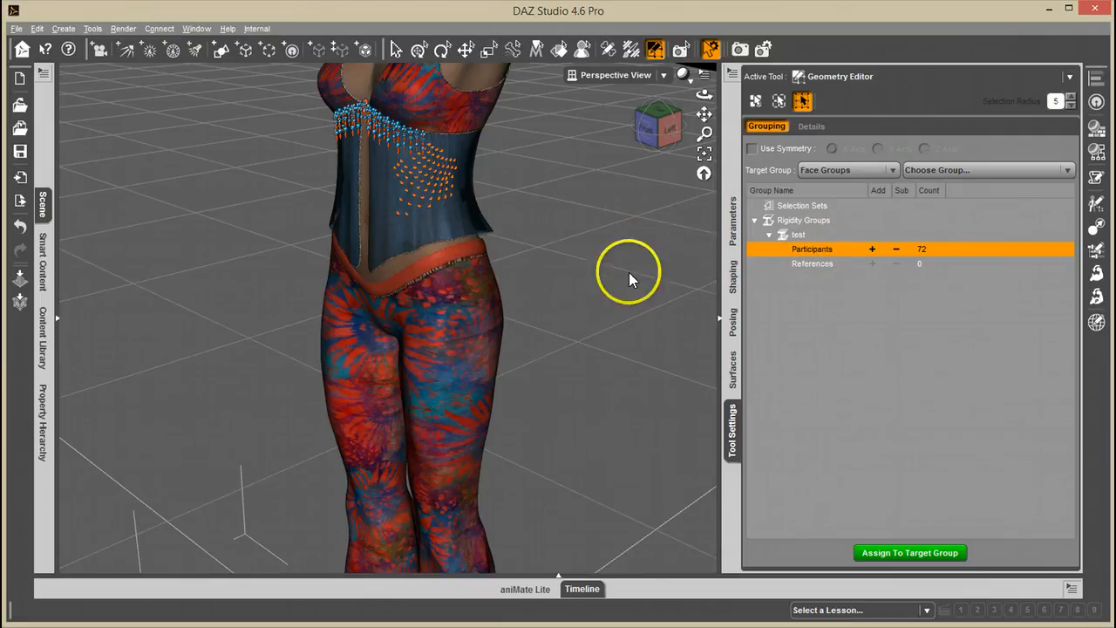
pyautogui.moveTo(630, 287)
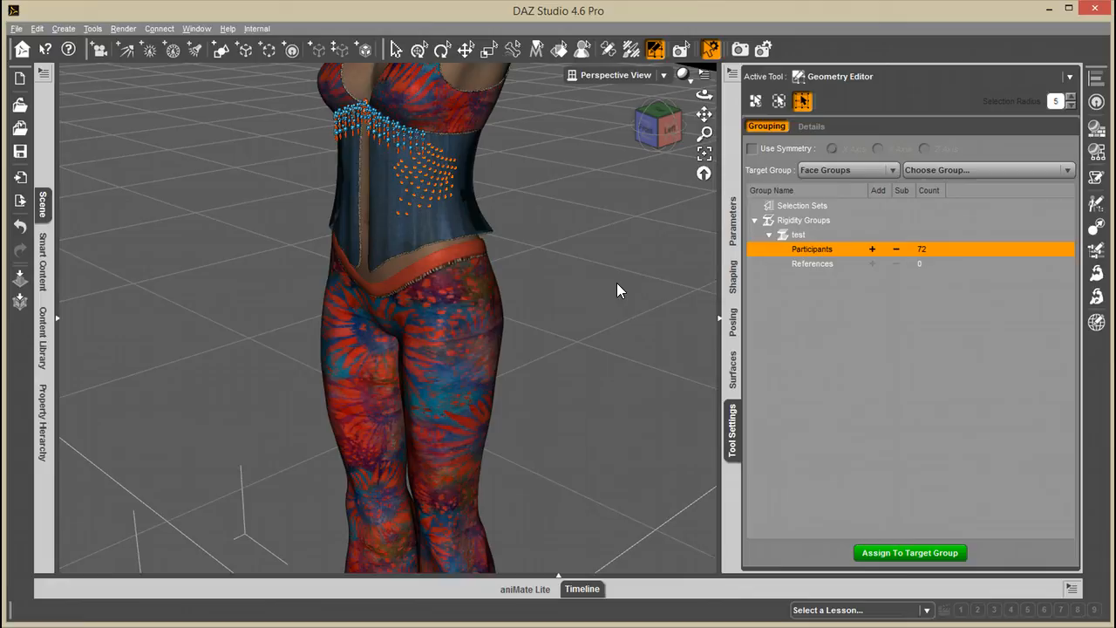
pyautogui.rightClick(422, 190)
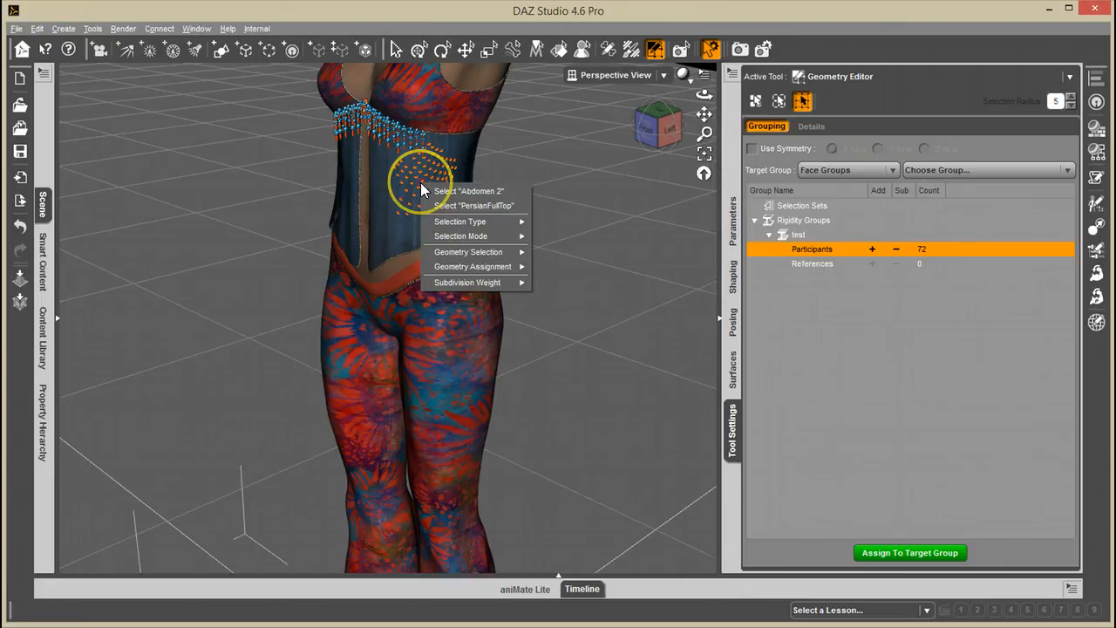
pyautogui.moveTo(427, 190)
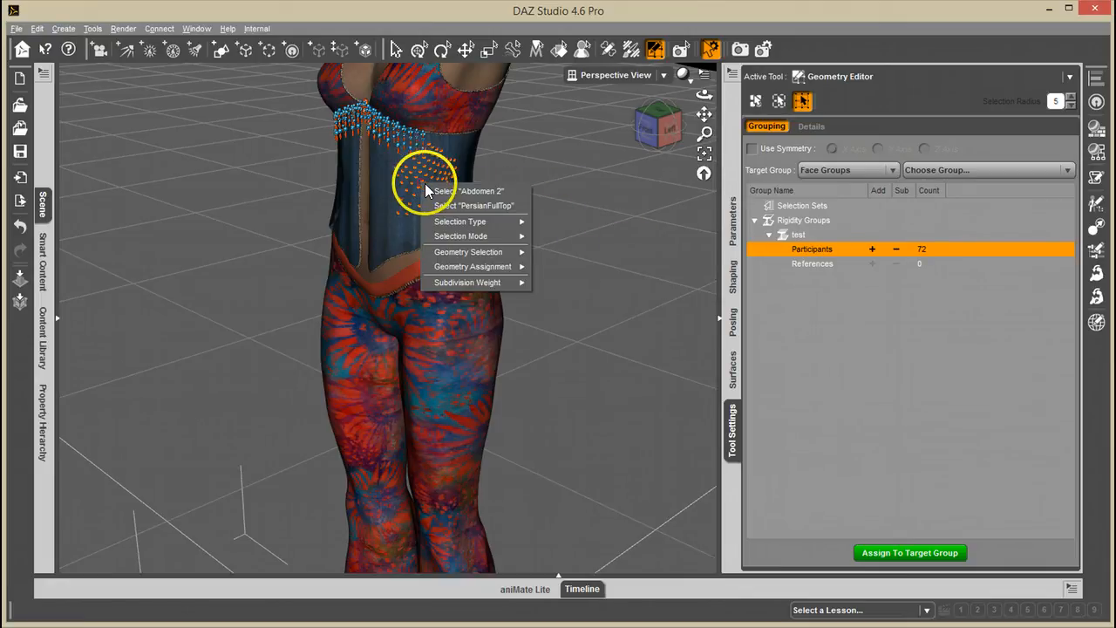
pyautogui.moveTo(473, 264)
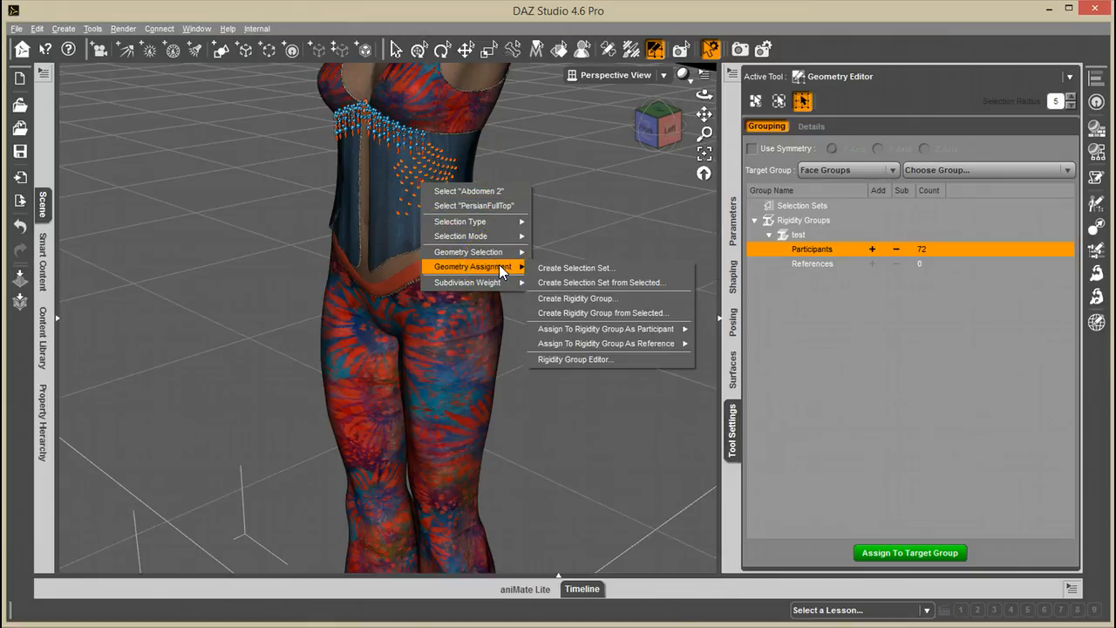
pyautogui.moveTo(596, 351)
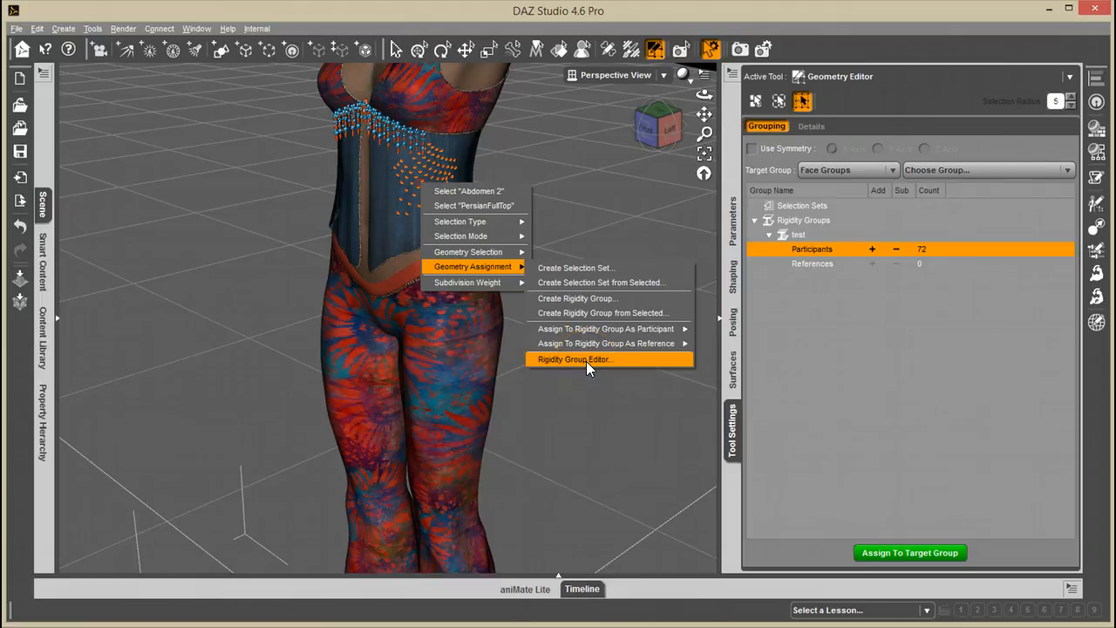
pyautogui.moveTo(788, 216)
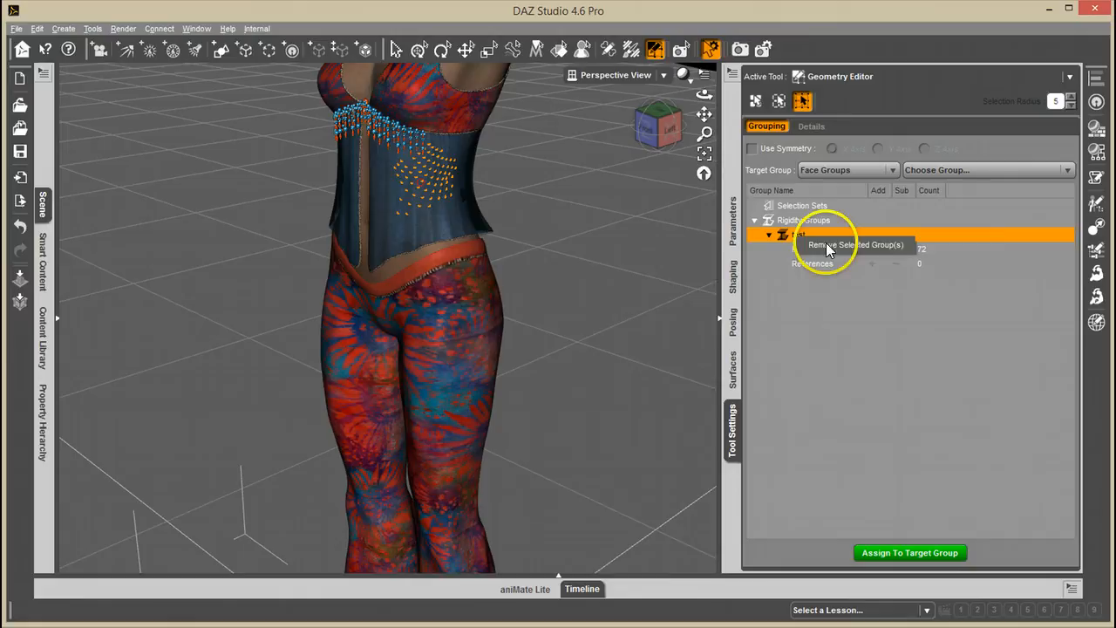
# Remove the 'test' group and recreate it from the shirt selection via Geometry Assignment
pyautogui.click(854, 245)
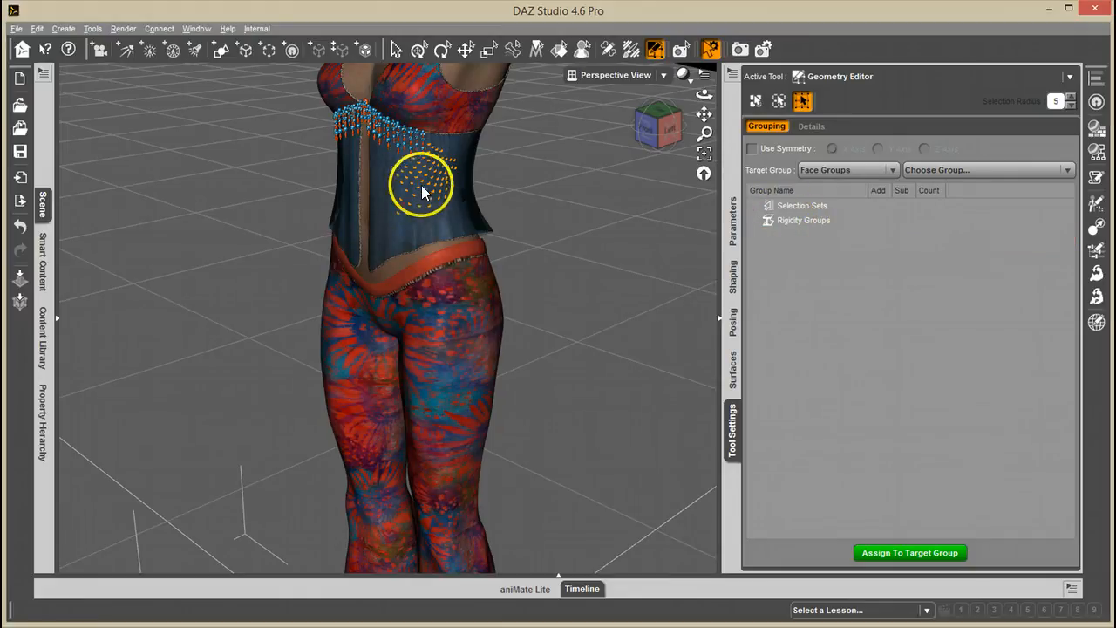
pyautogui.rightClick(427, 192)
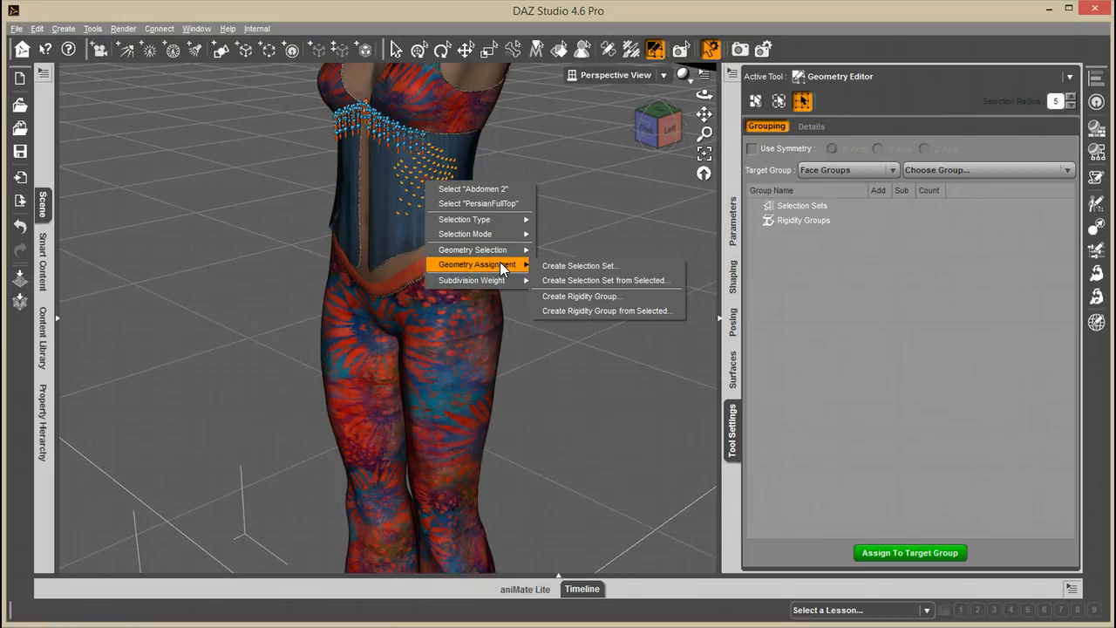
pyautogui.moveTo(600, 316)
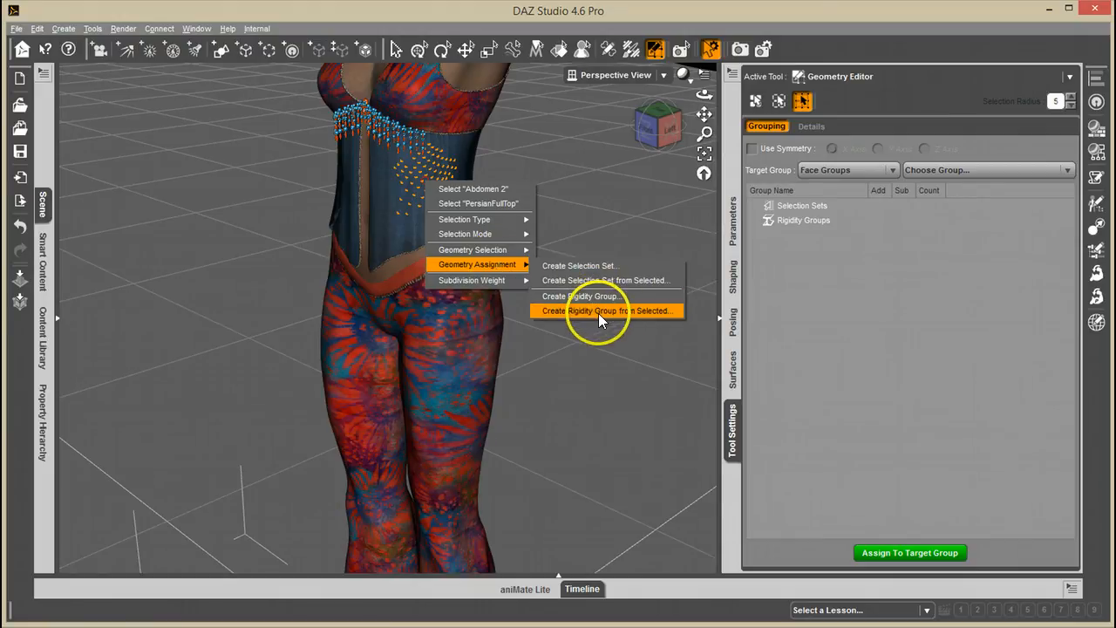
pyautogui.click(605, 310)
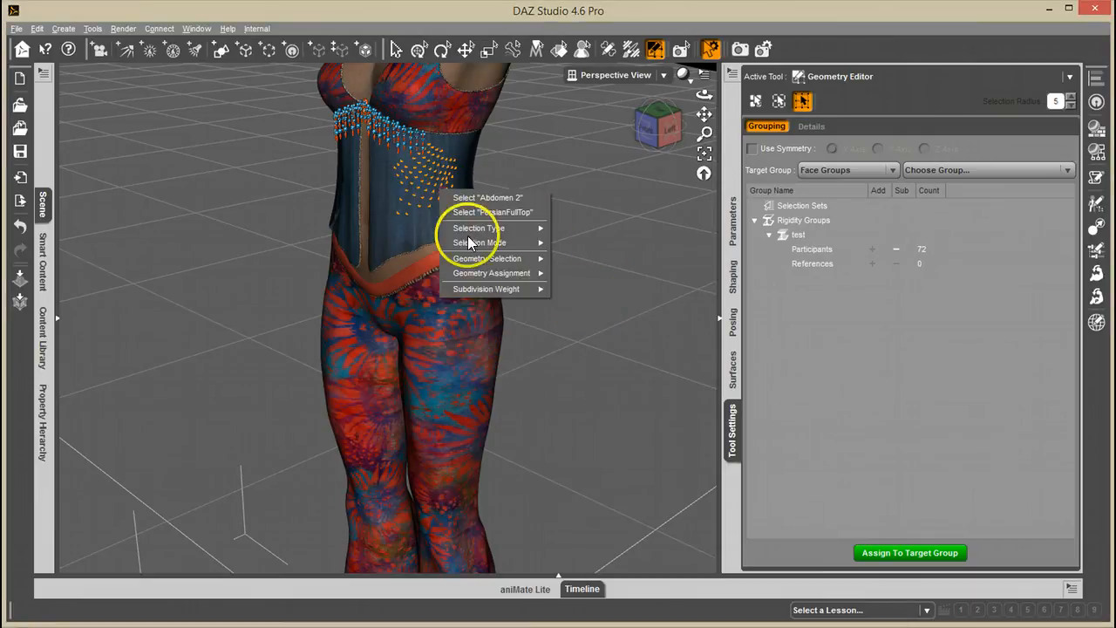
pyautogui.moveTo(492, 272)
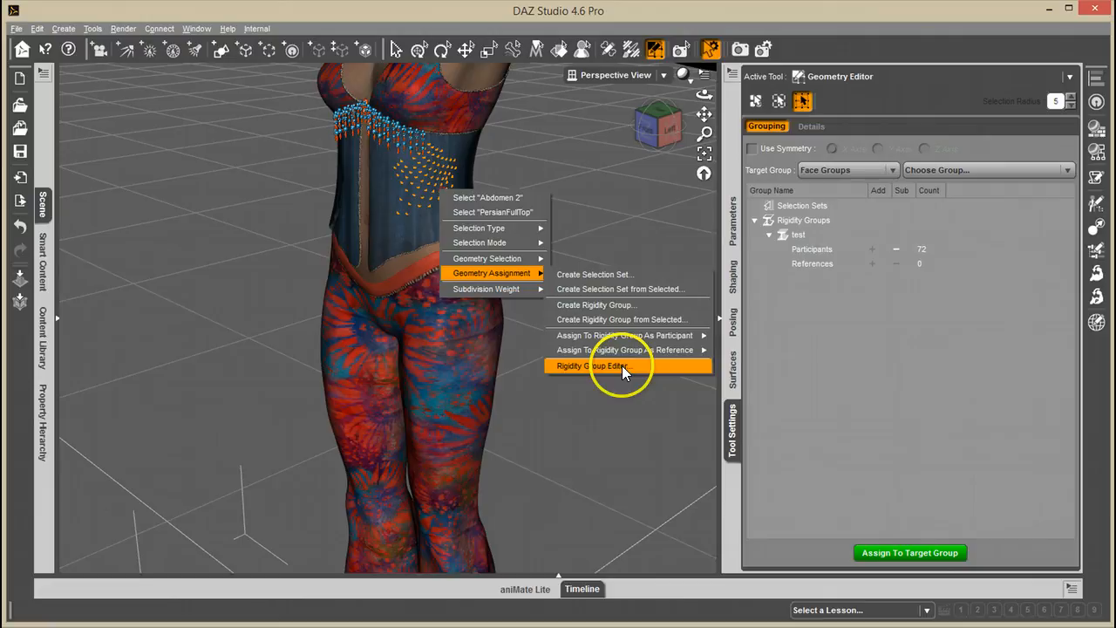